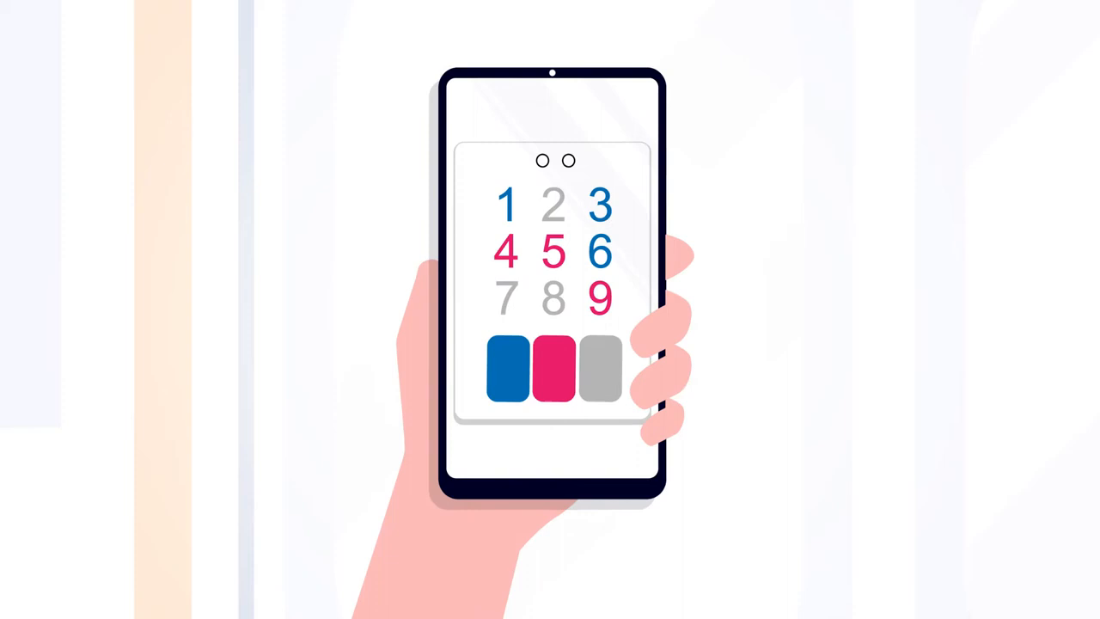
click(507, 365)
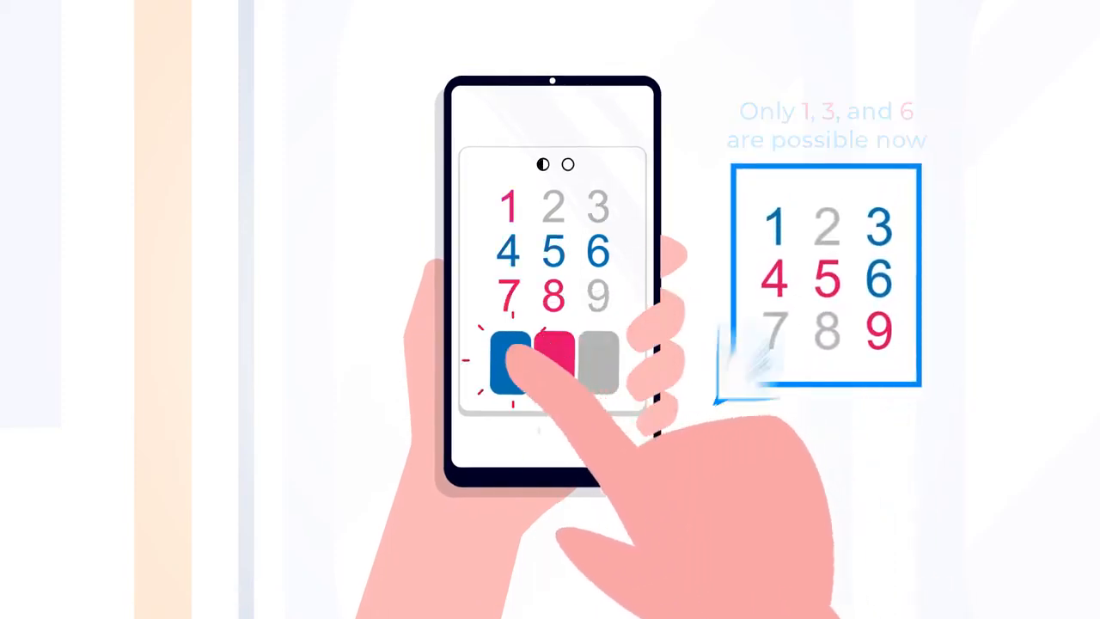